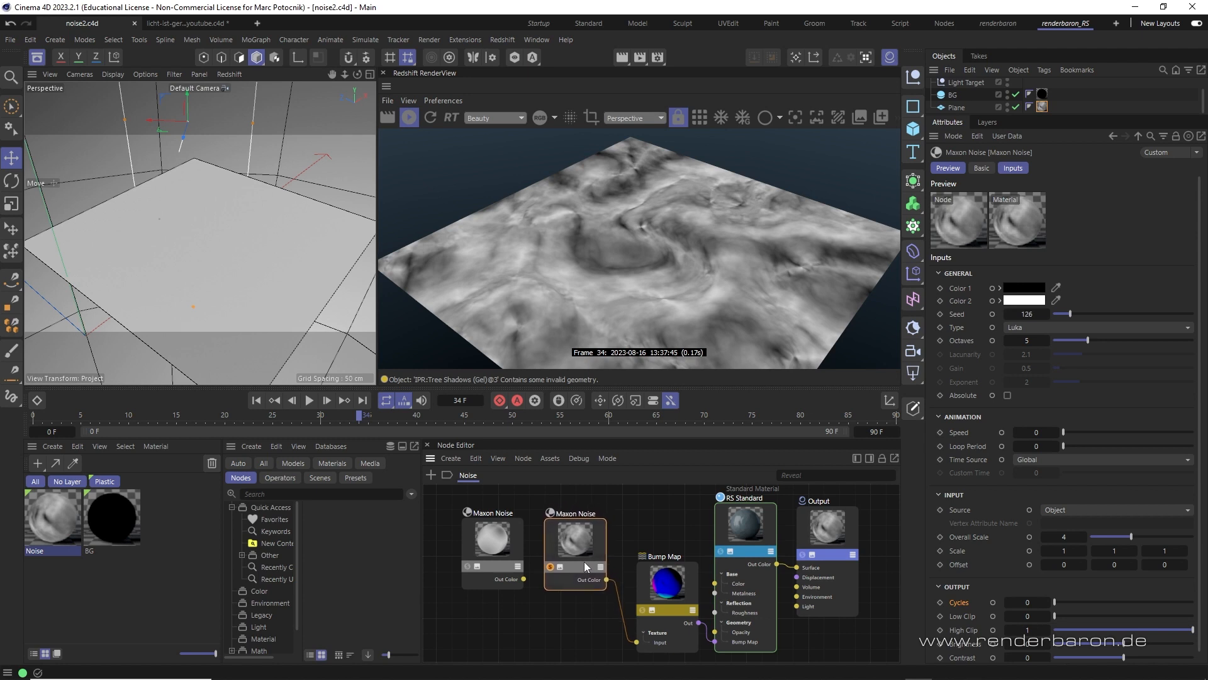
mouse_move(582, 555)
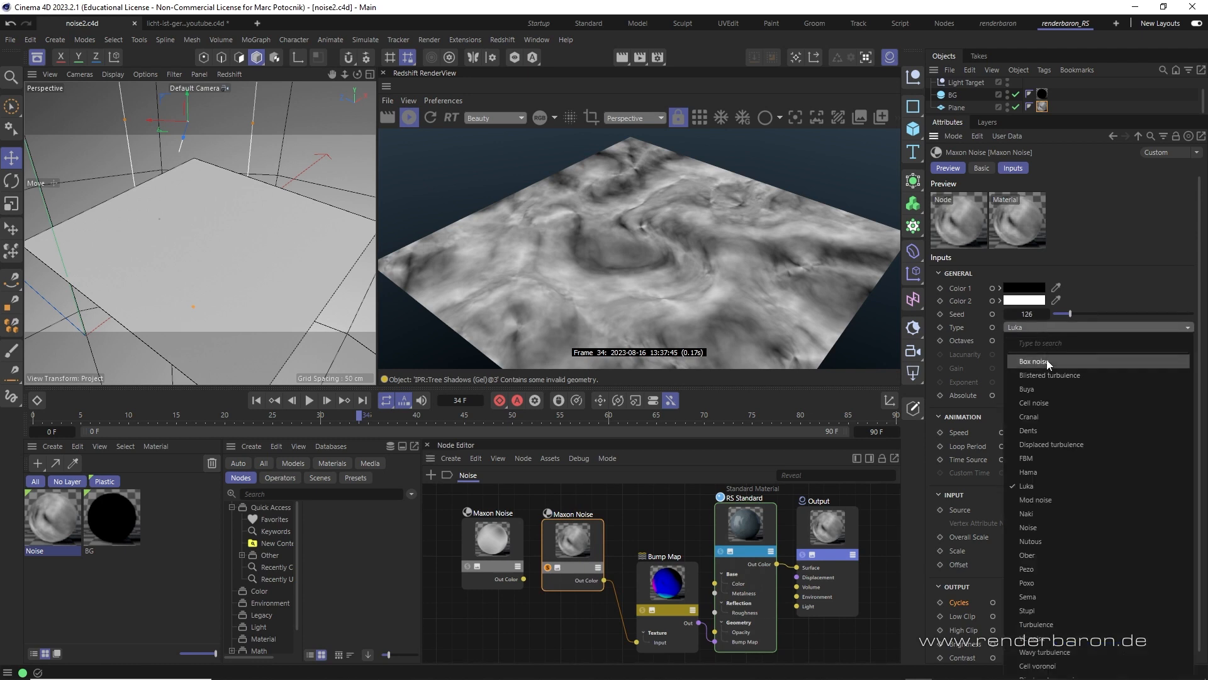
mouse_move(1057, 611)
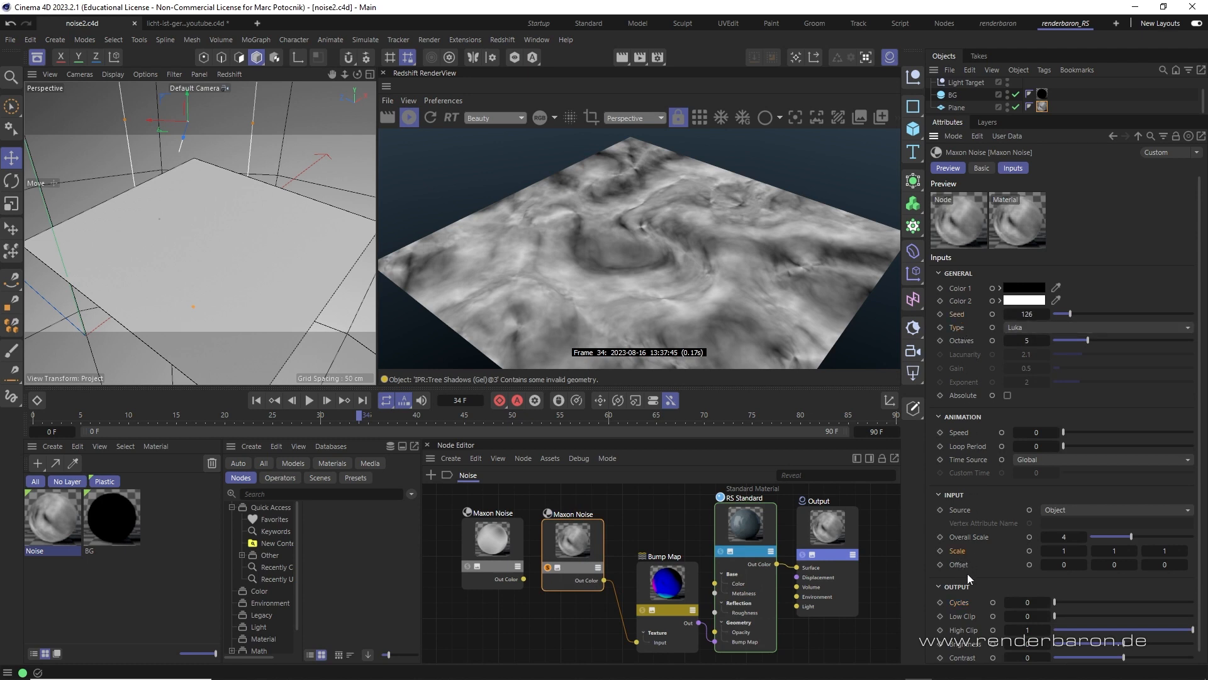
mouse_move(997, 585)
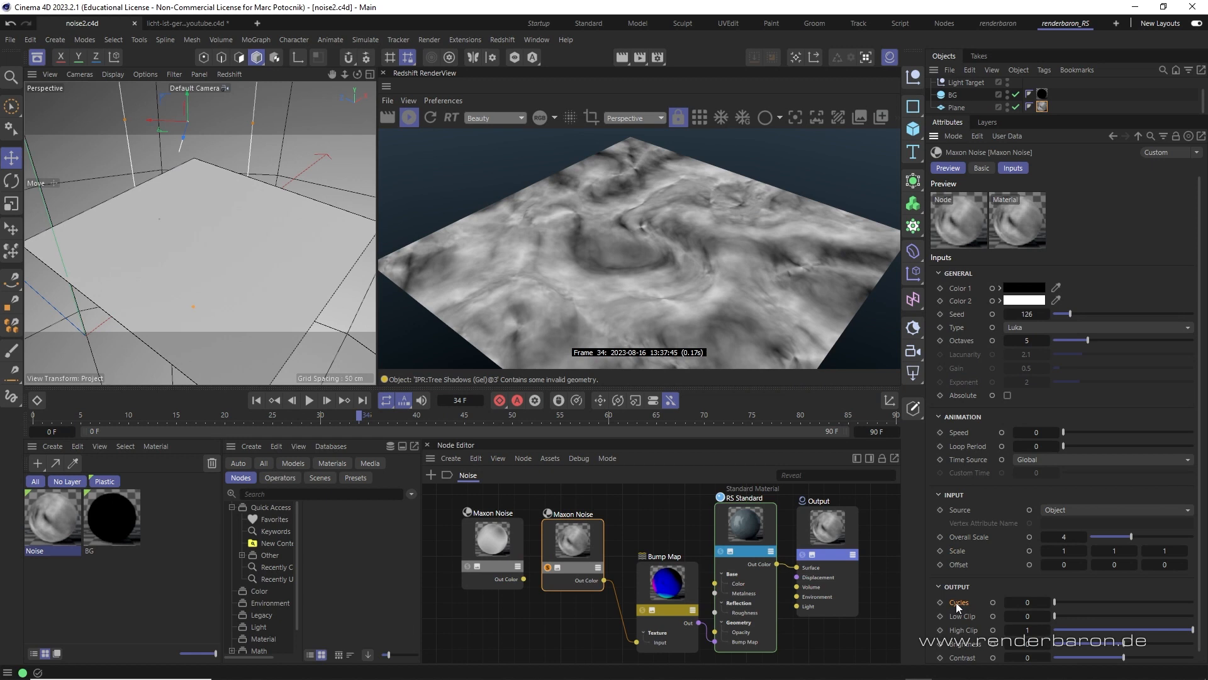
mouse_move(1078, 610)
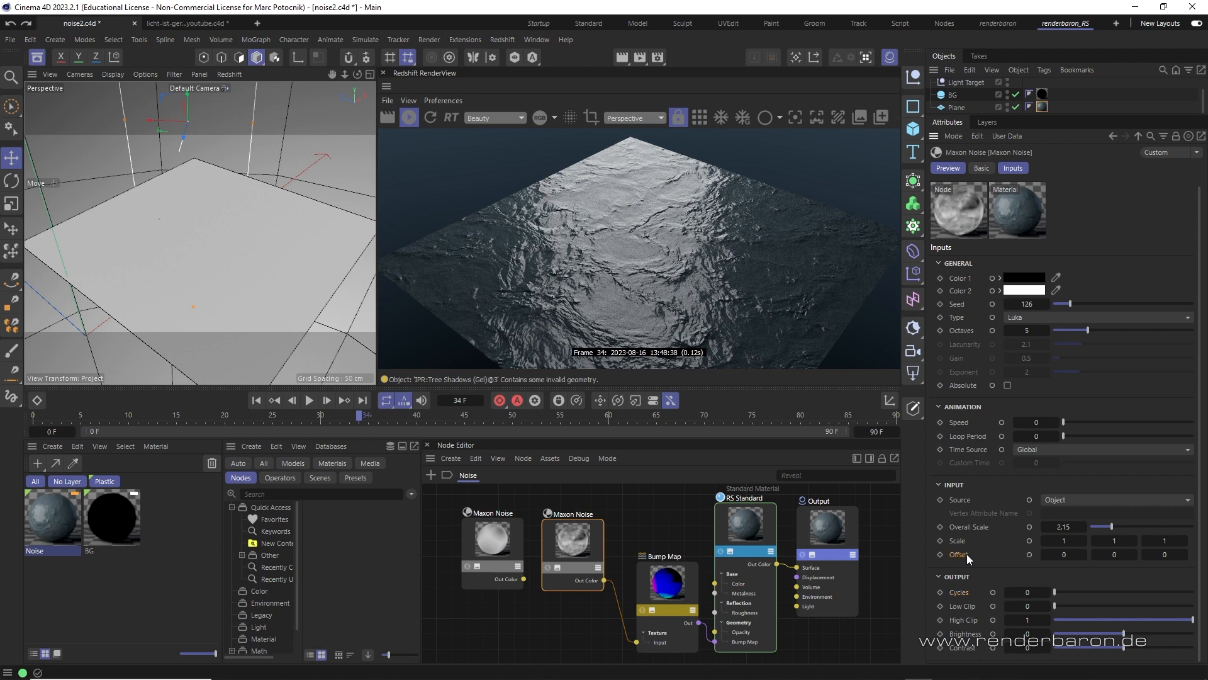
mouse_move(992, 565)
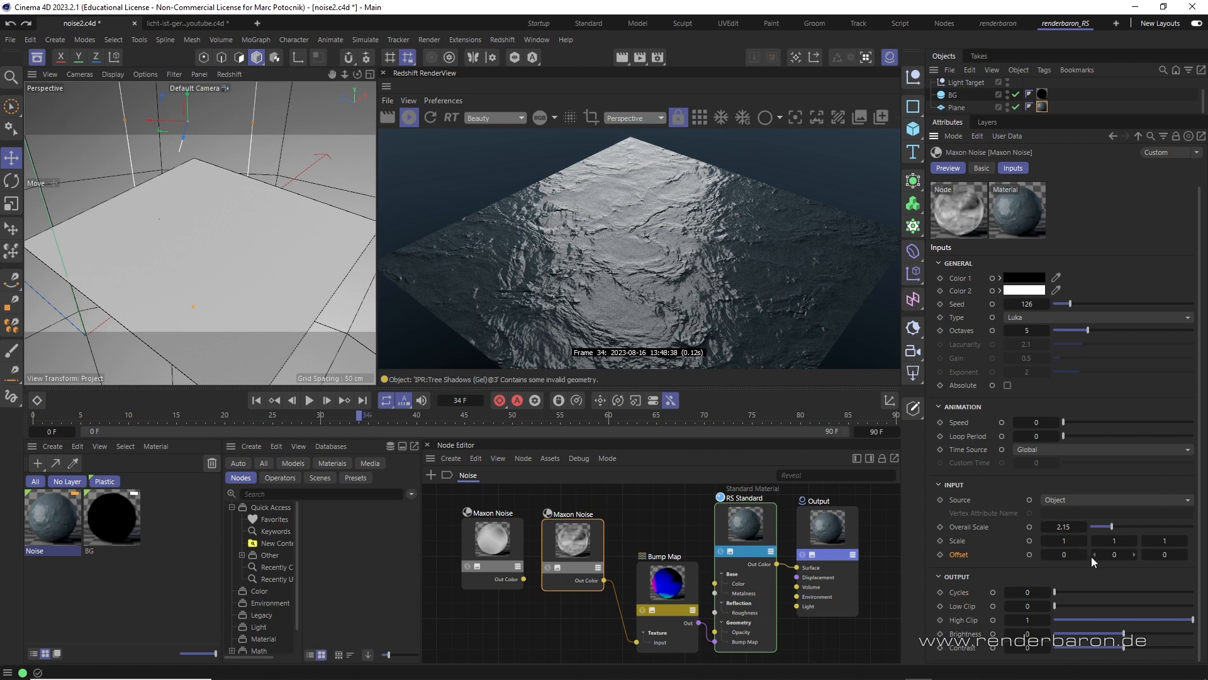
mouse_move(1148, 564)
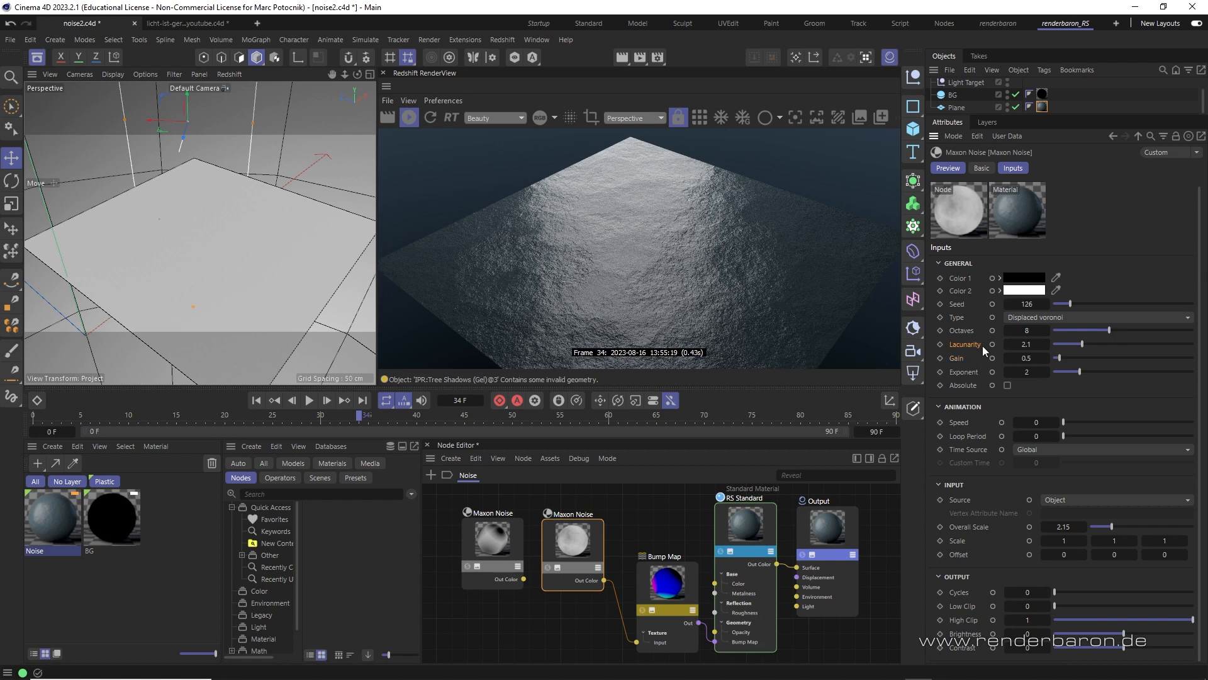
mouse_move(1090, 318)
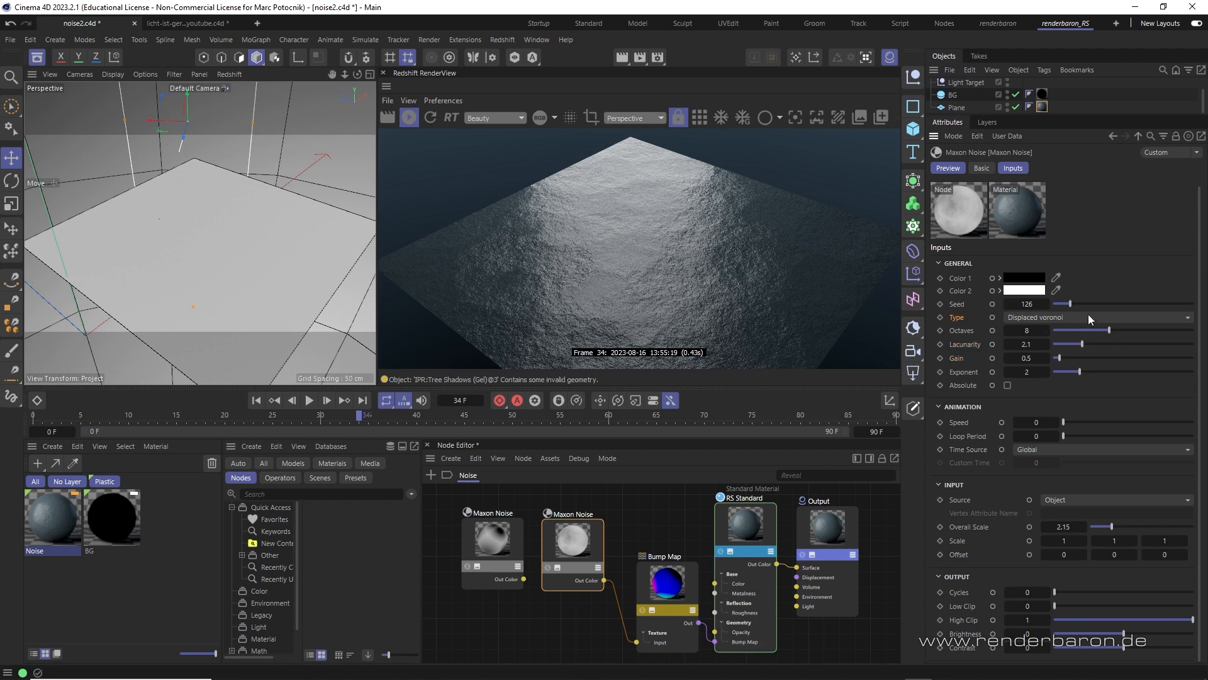
mouse_move(1017, 323)
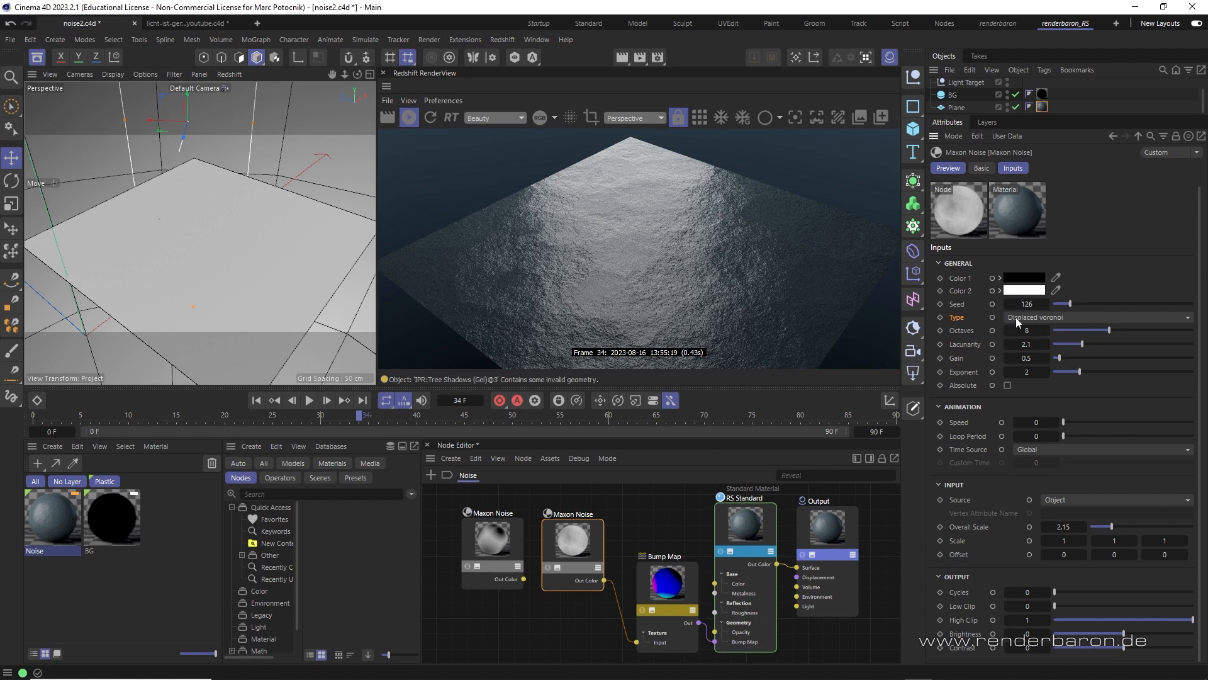
mouse_move(974, 348)
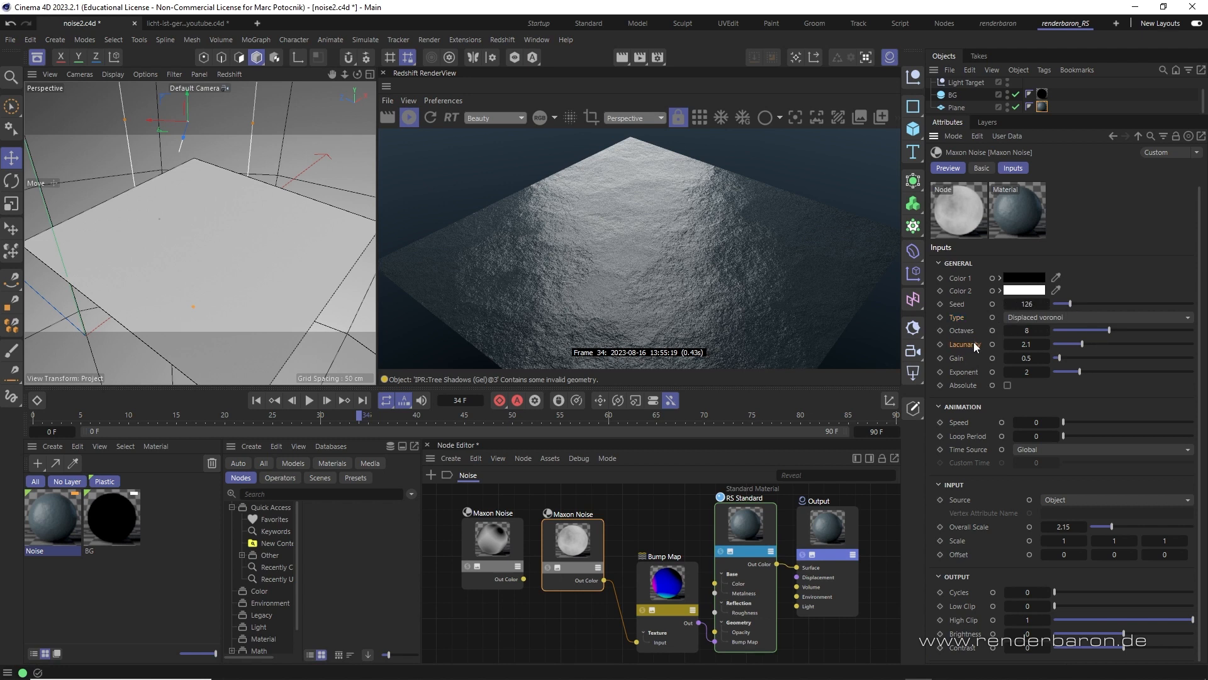
mouse_move(974, 347)
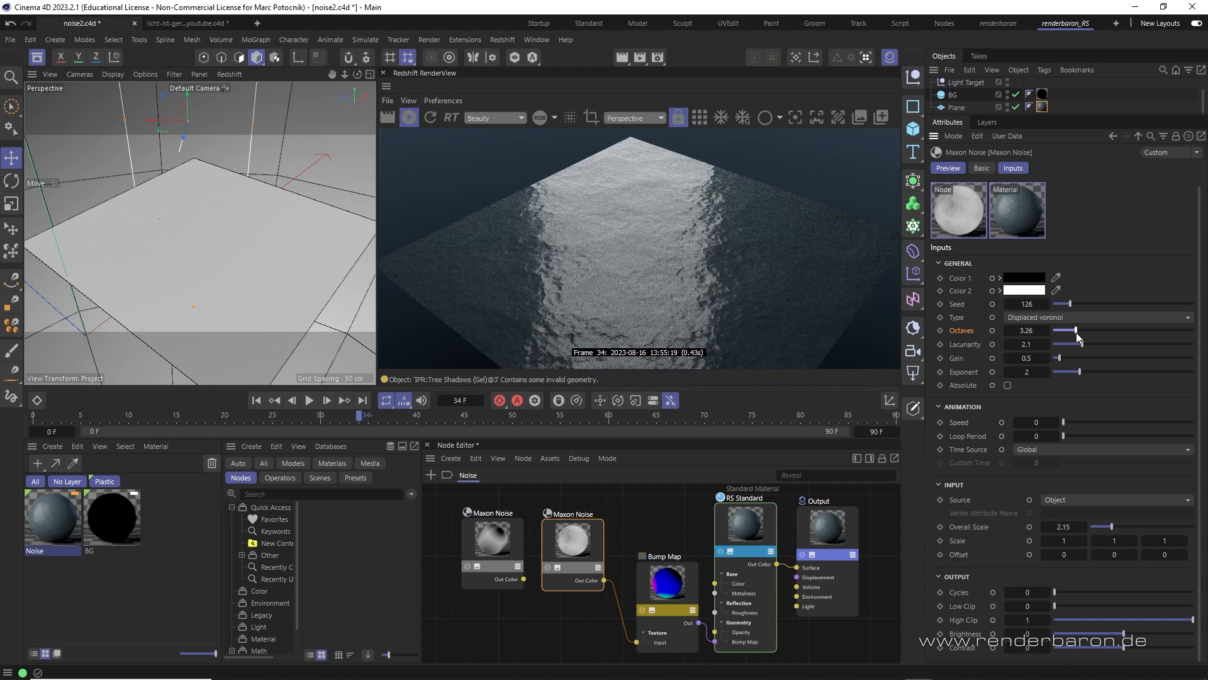
Lower the Octaves slider on the second Maxon Noise and return it to 8.
triple_click(1024, 329)
text(8)
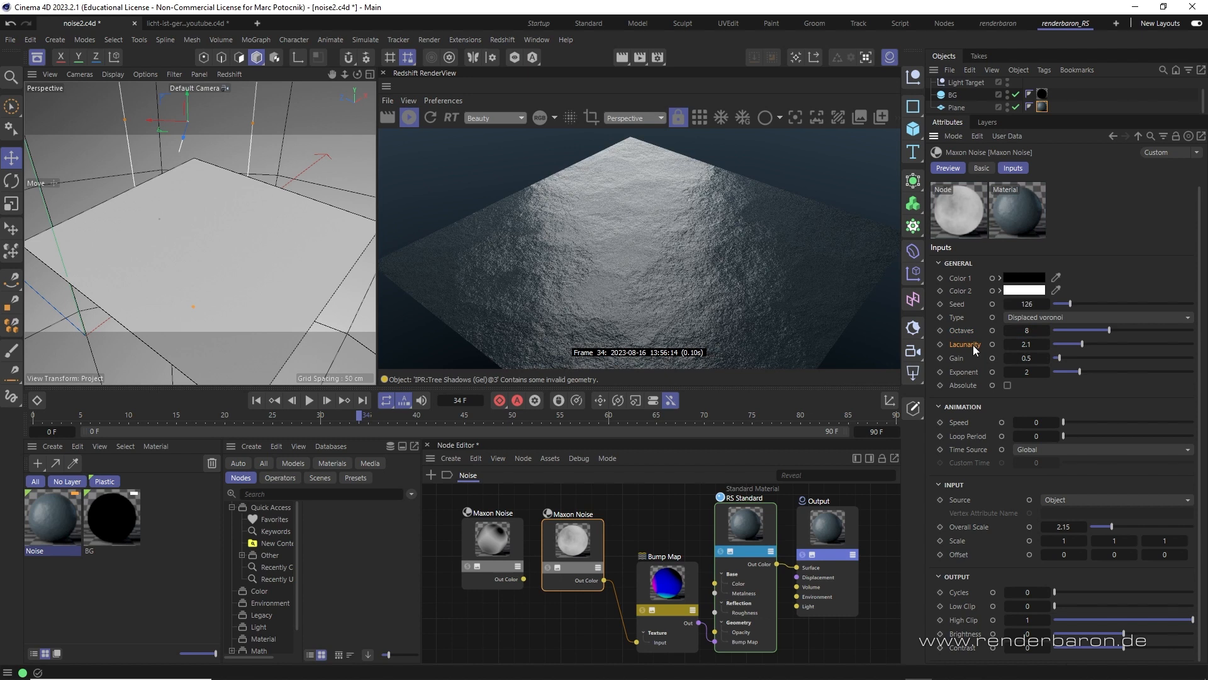
mouse_move(969, 333)
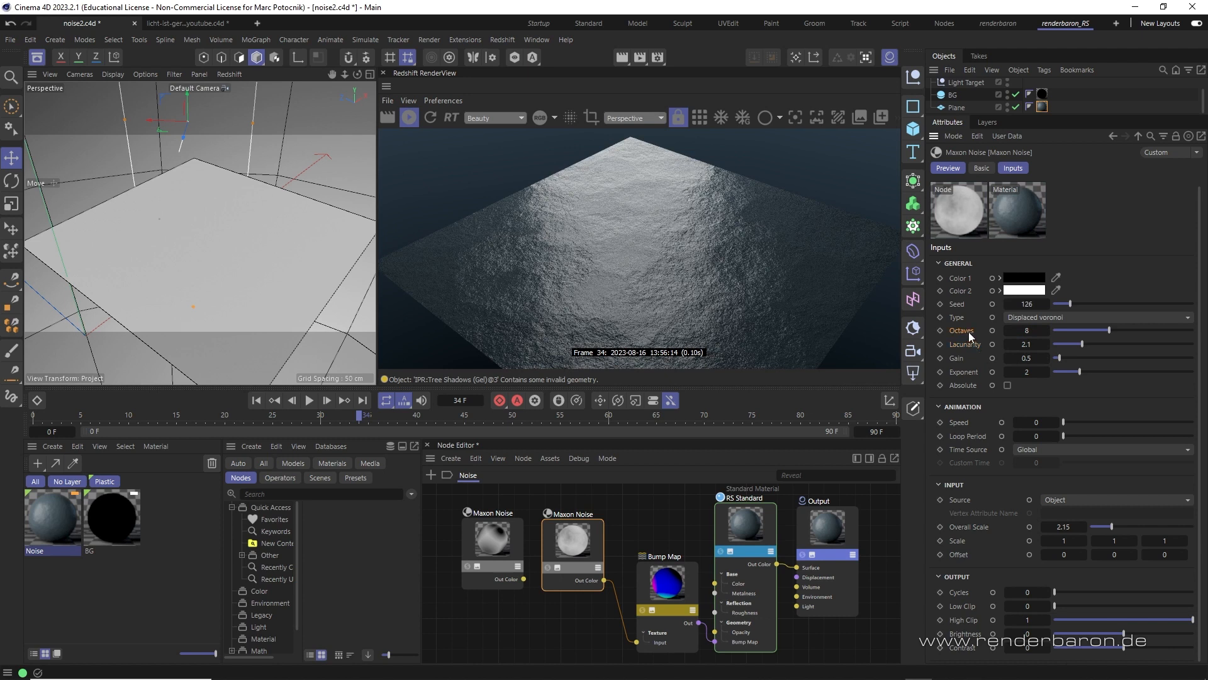
mouse_move(1011, 342)
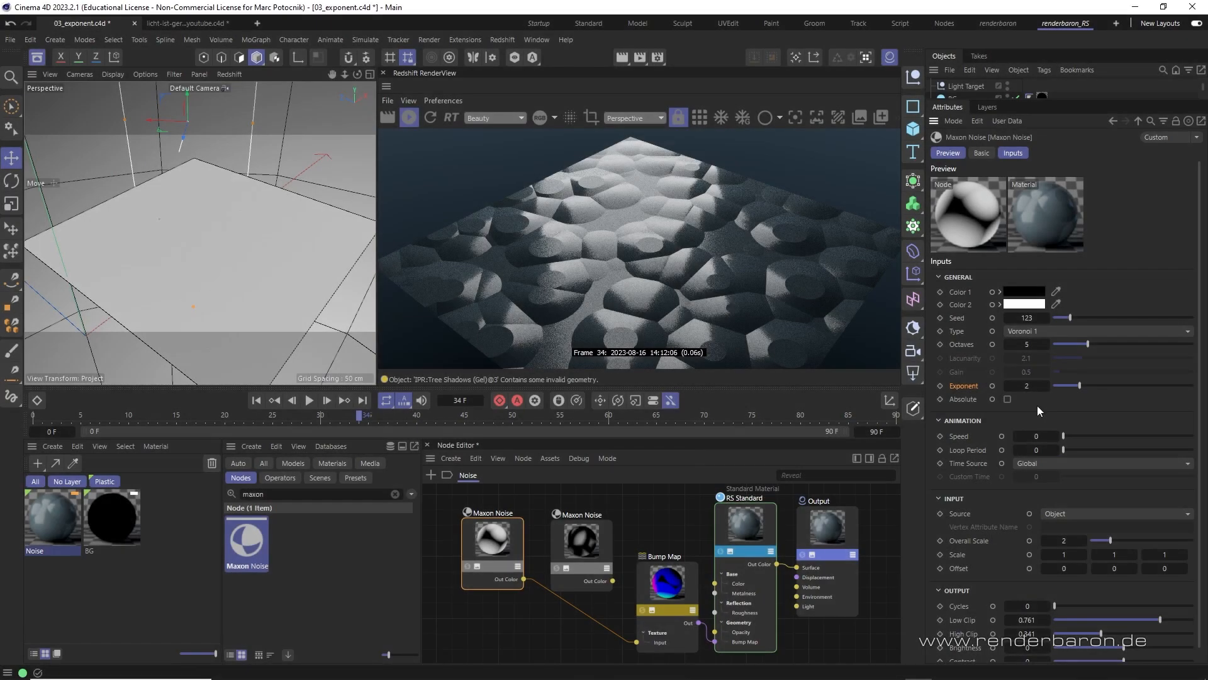
mouse_move(1059, 414)
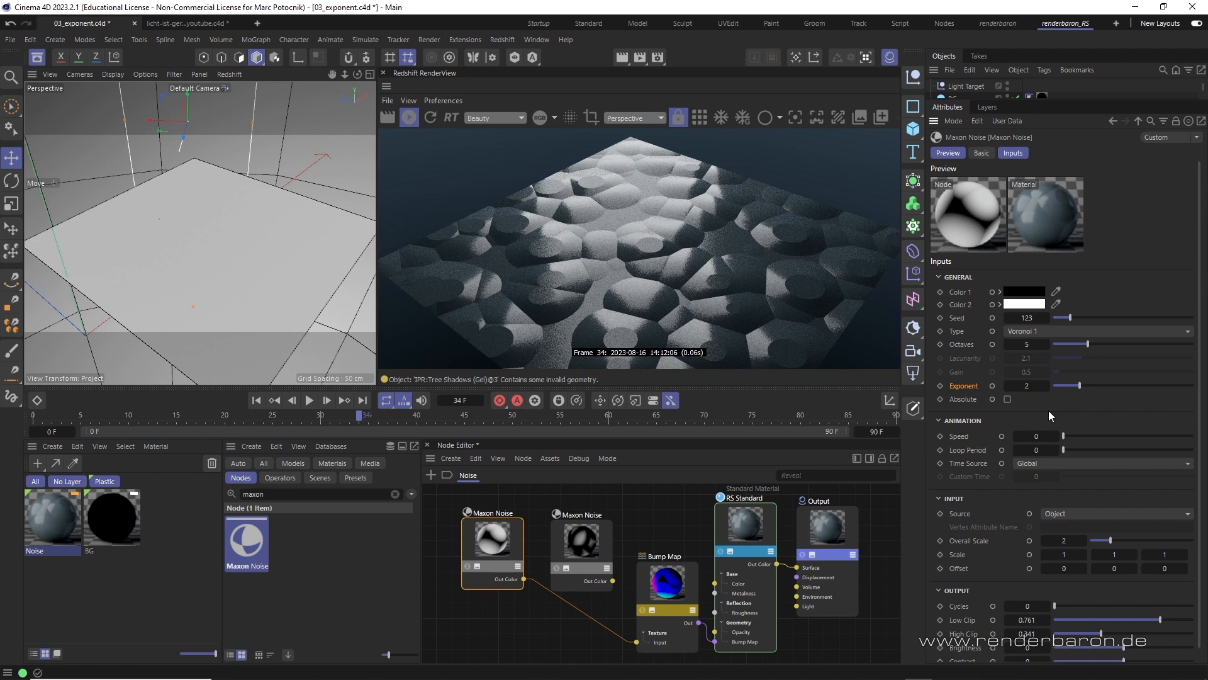
mouse_move(969, 392)
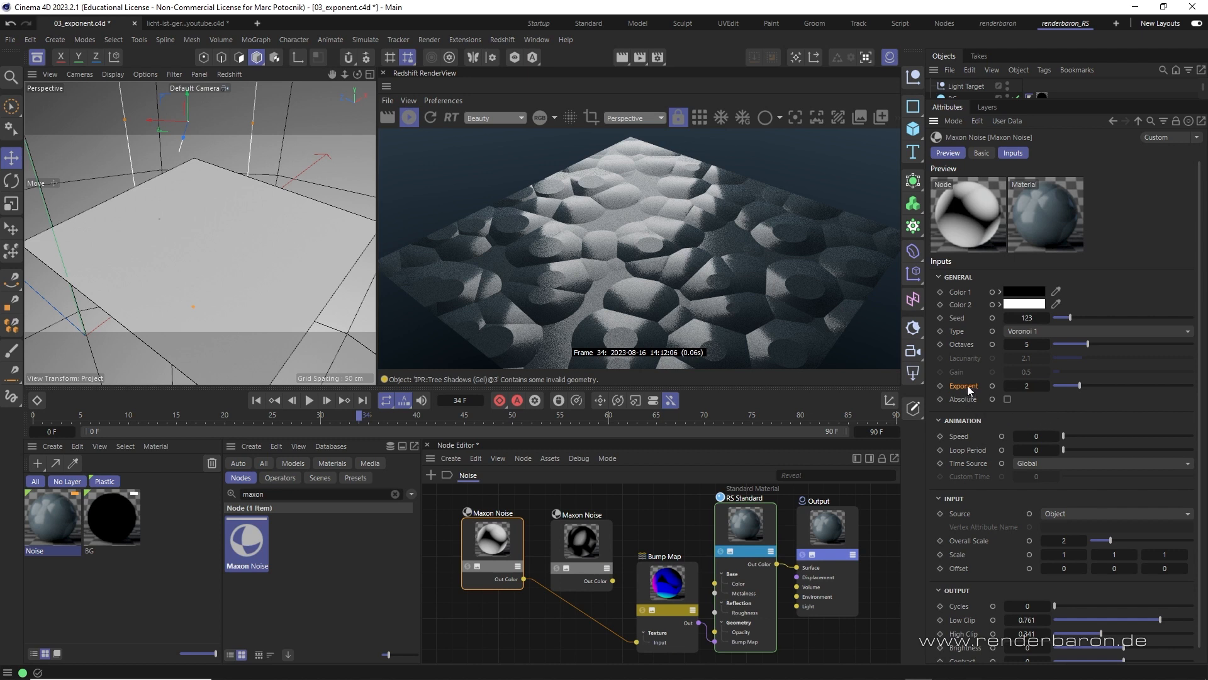
mouse_move(1074, 401)
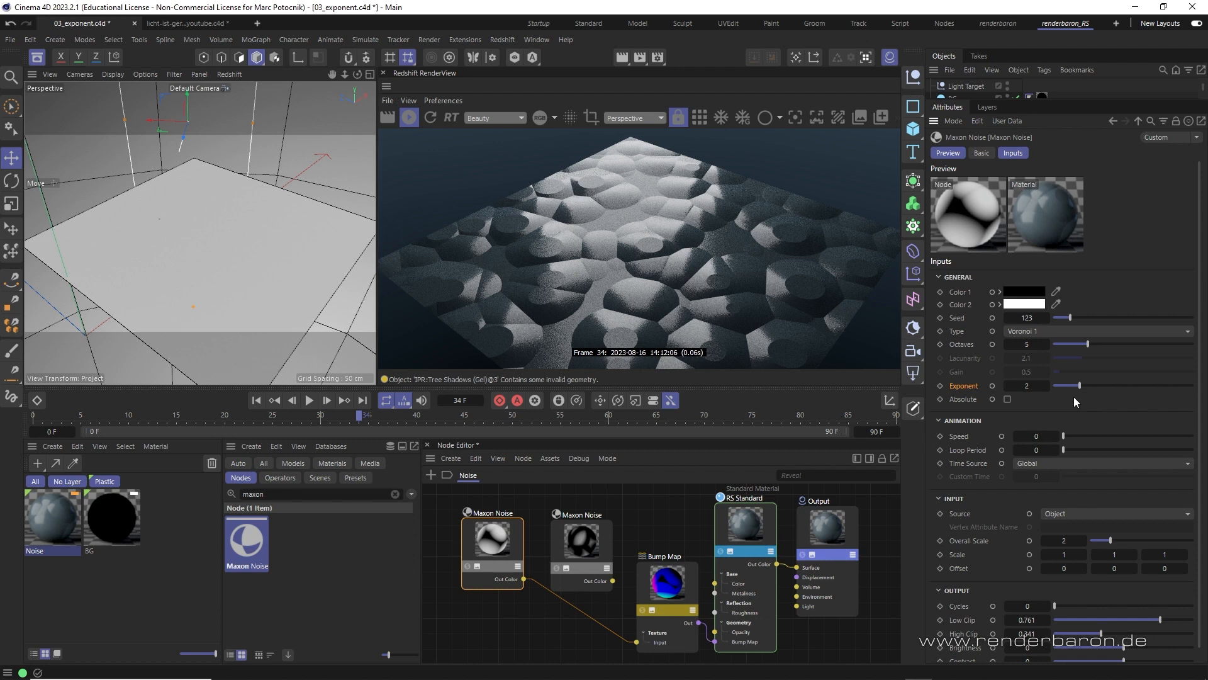
mouse_move(1025, 343)
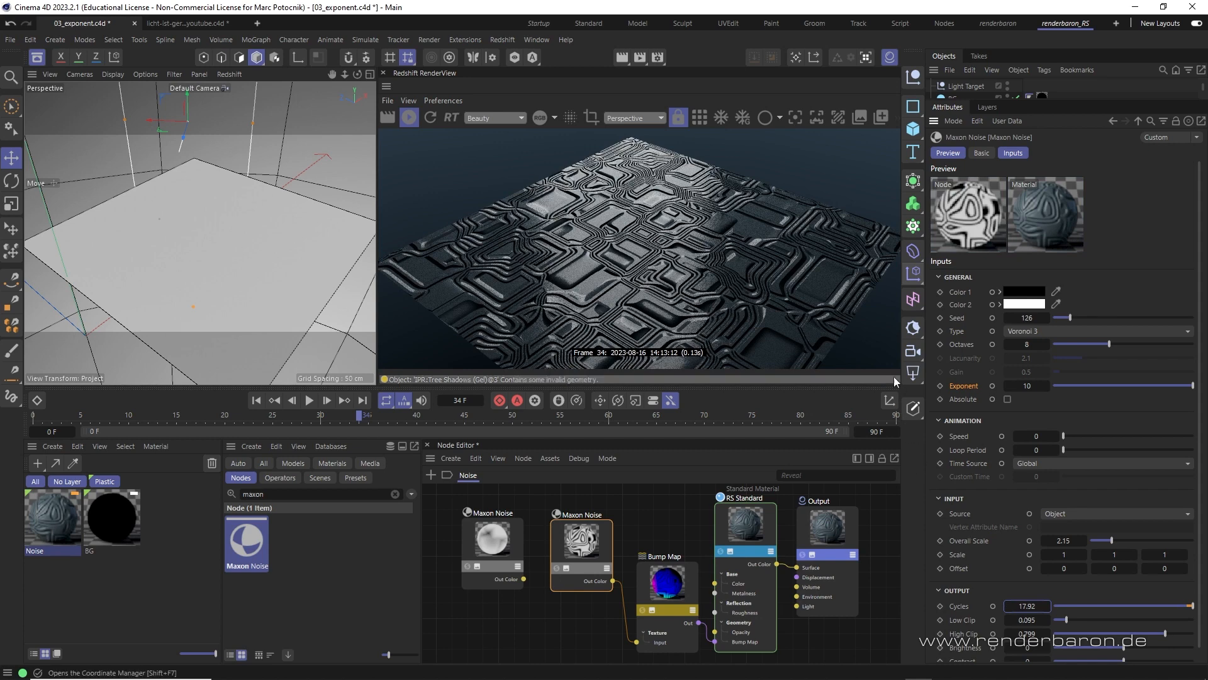
mouse_move(888, 354)
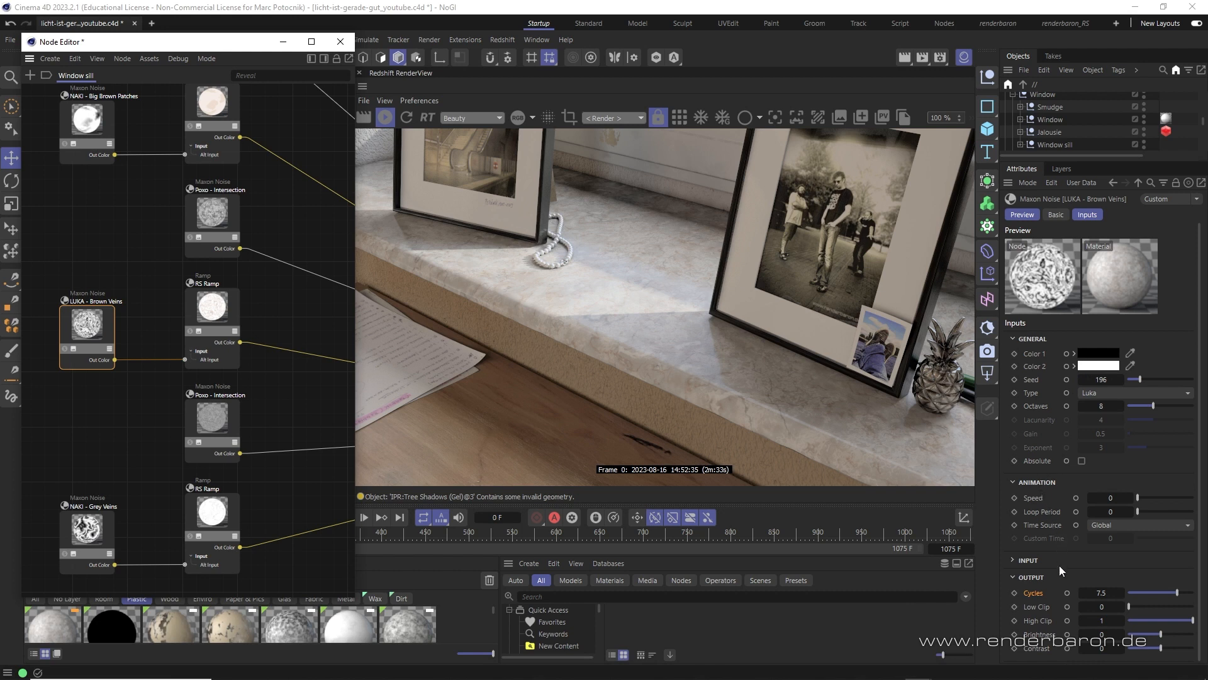
mouse_move(1052, 593)
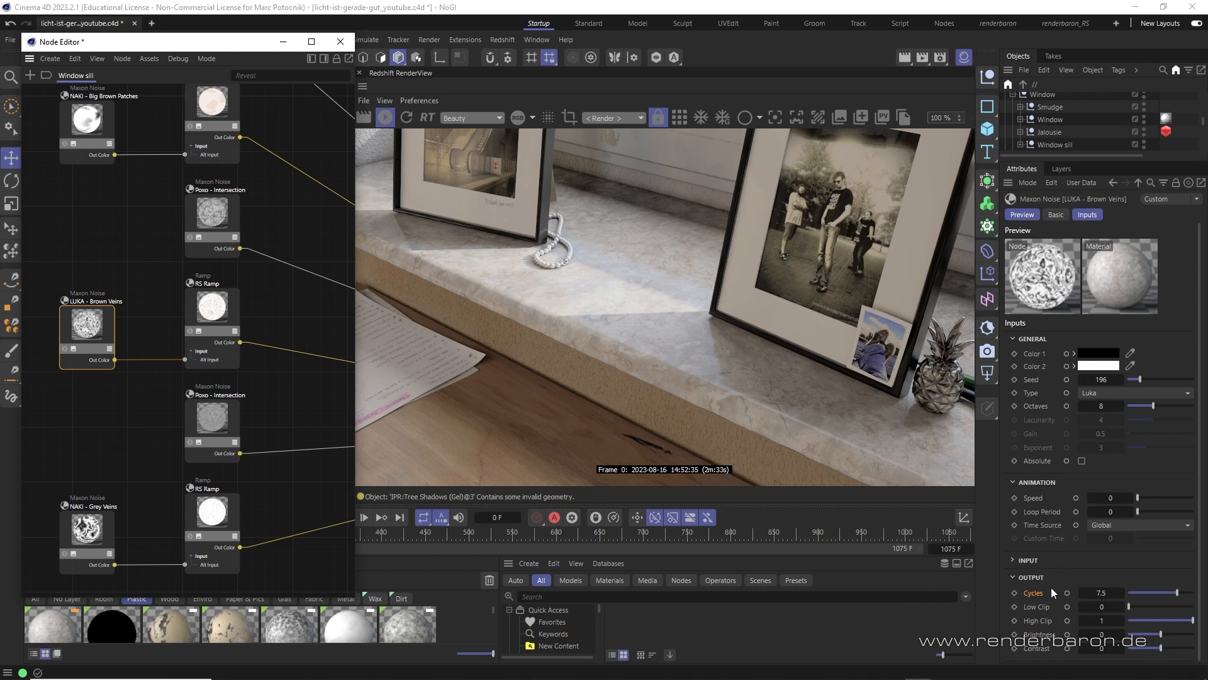
mouse_move(730, 418)
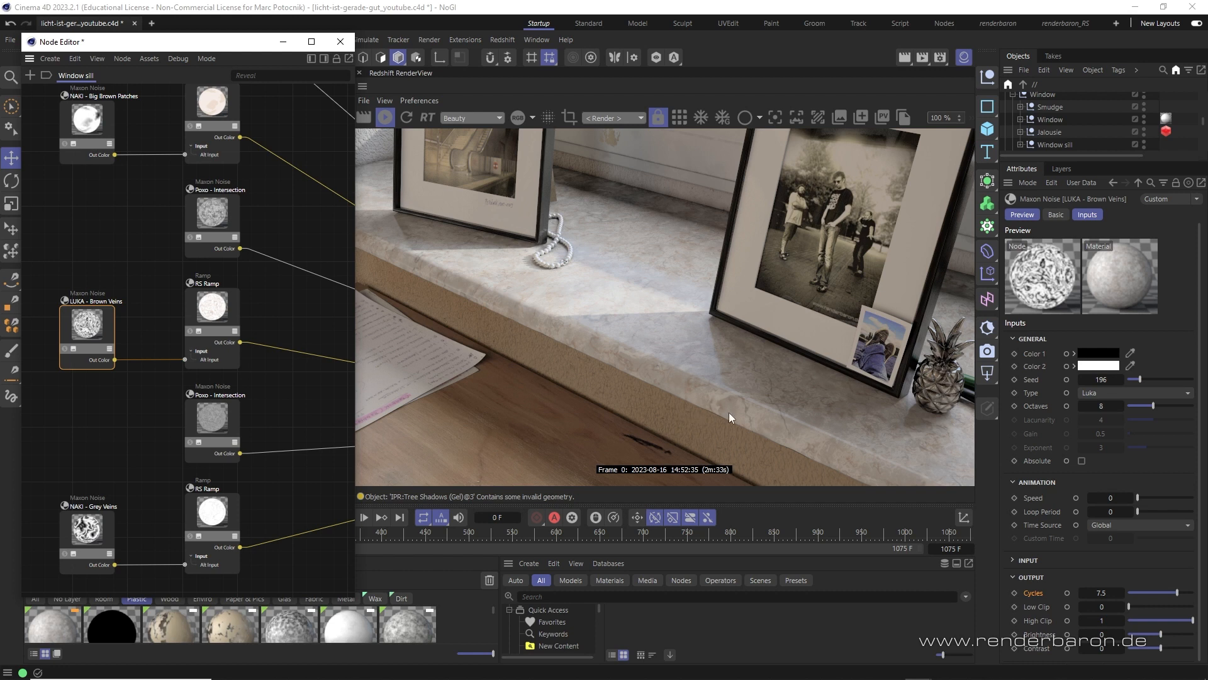
mouse_move(574, 314)
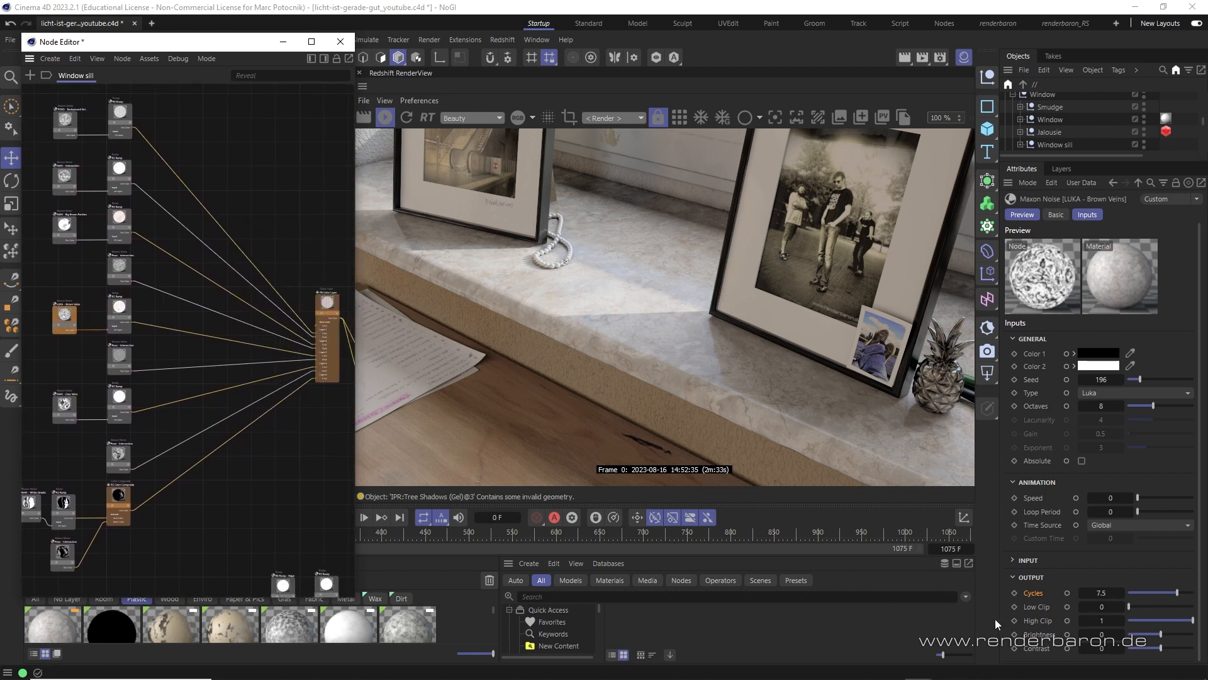
mouse_move(874, 419)
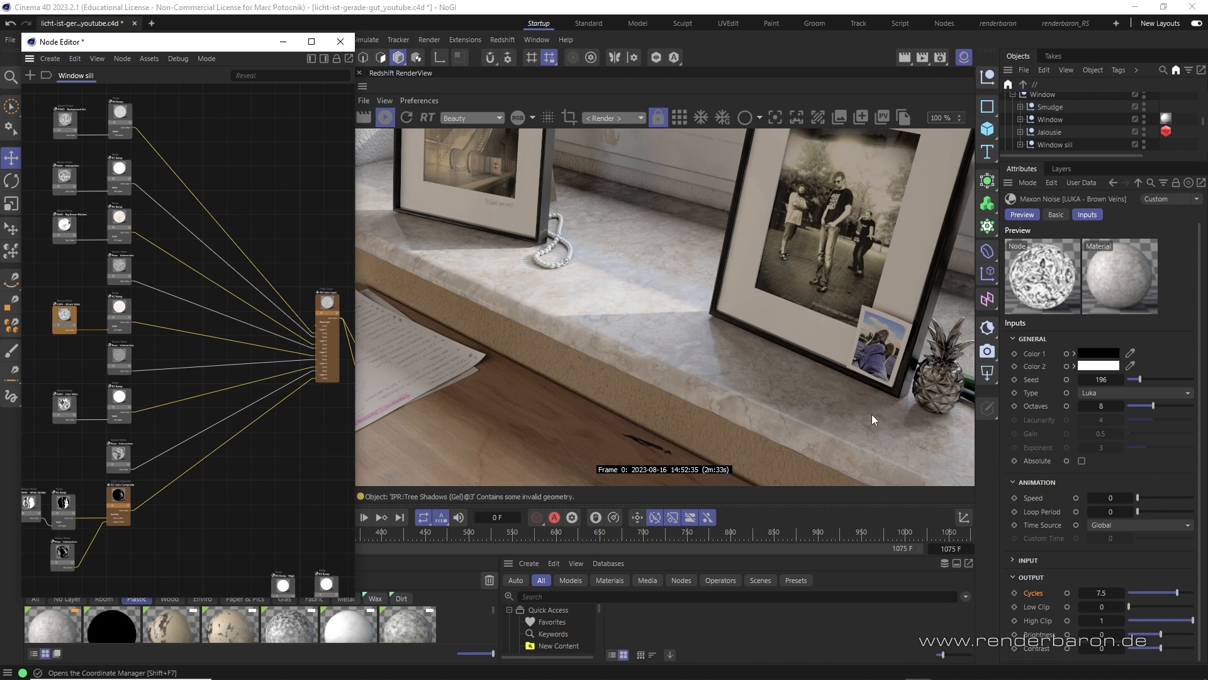
mouse_move(898, 451)
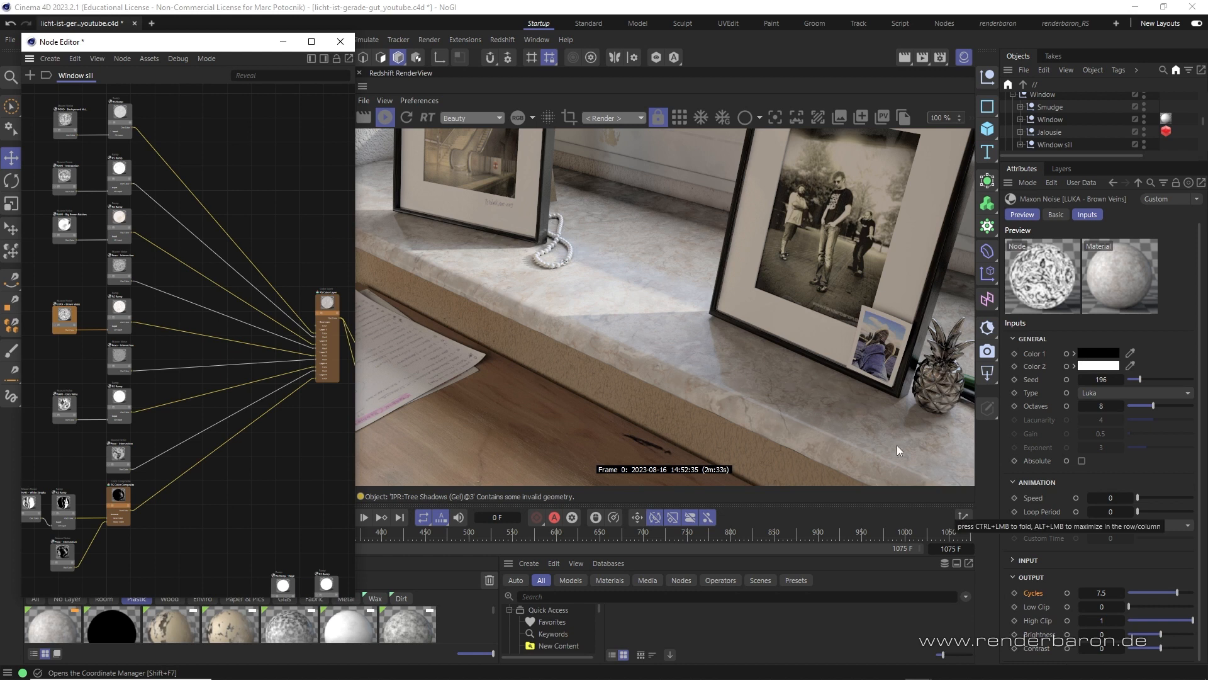